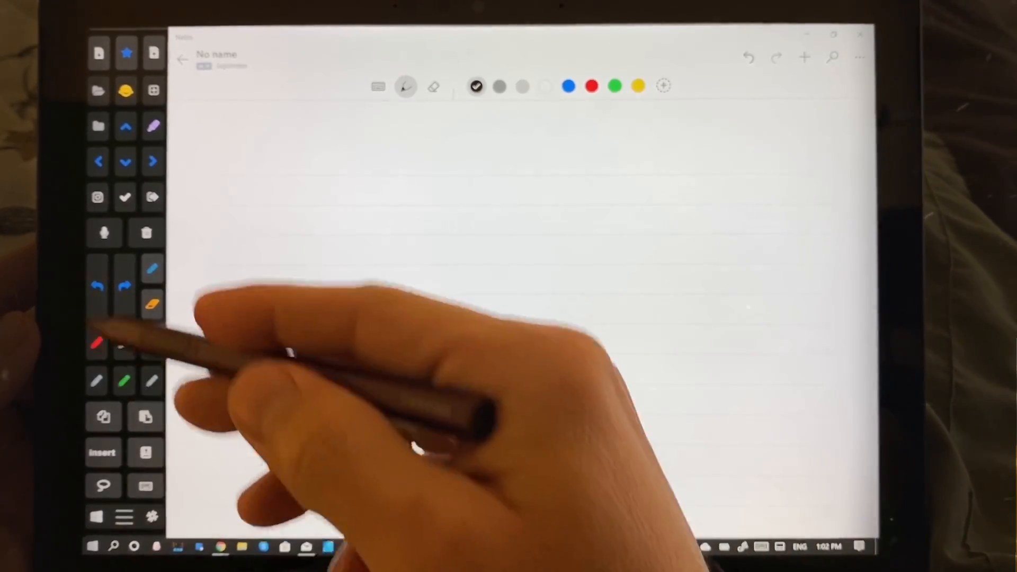
mouse_move(195, 422)
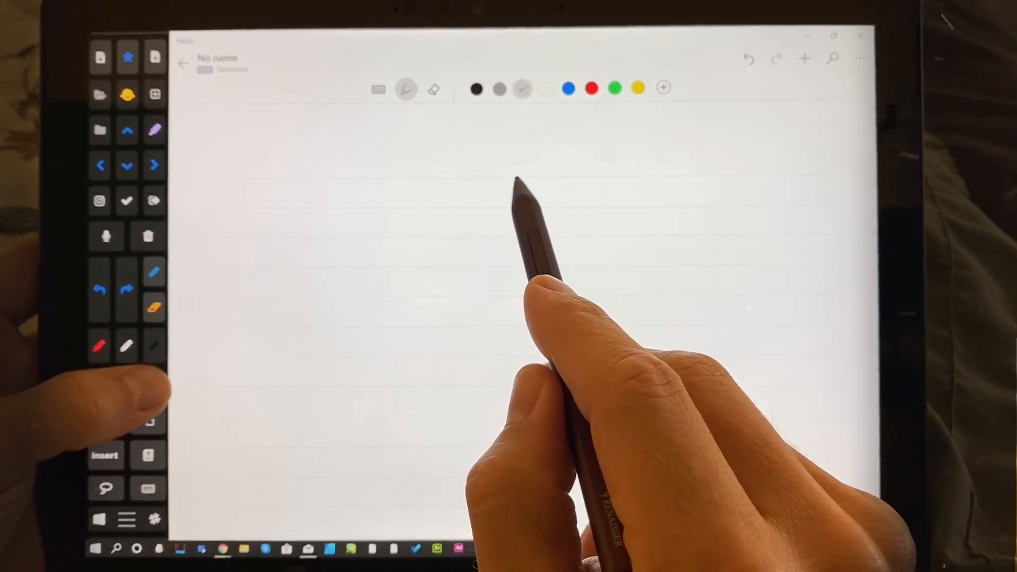
- Convert the handwritten greeting into the typed line 'hello, how are you doing today?'
double_click(476, 88)
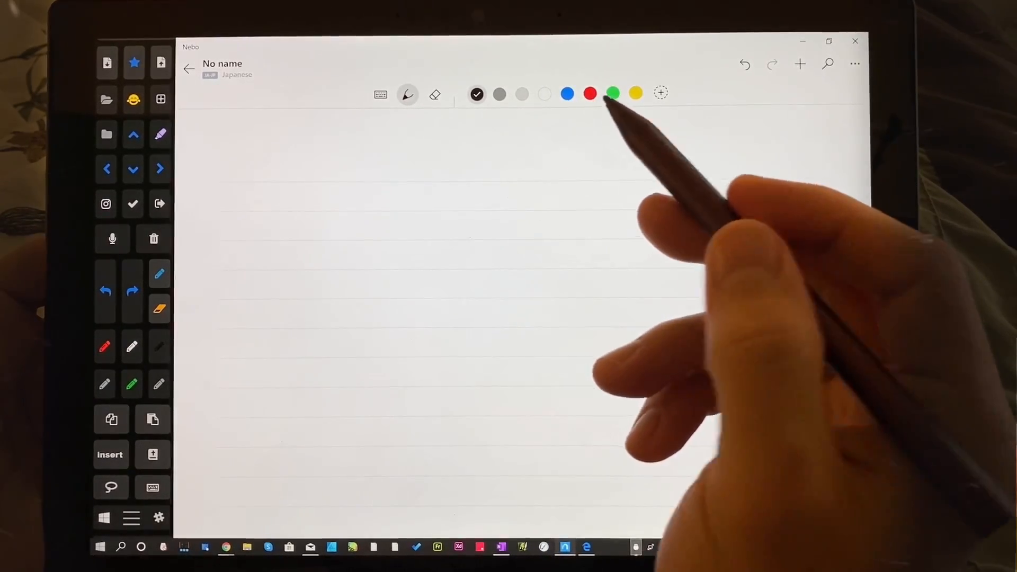
mouse_move(473, 137)
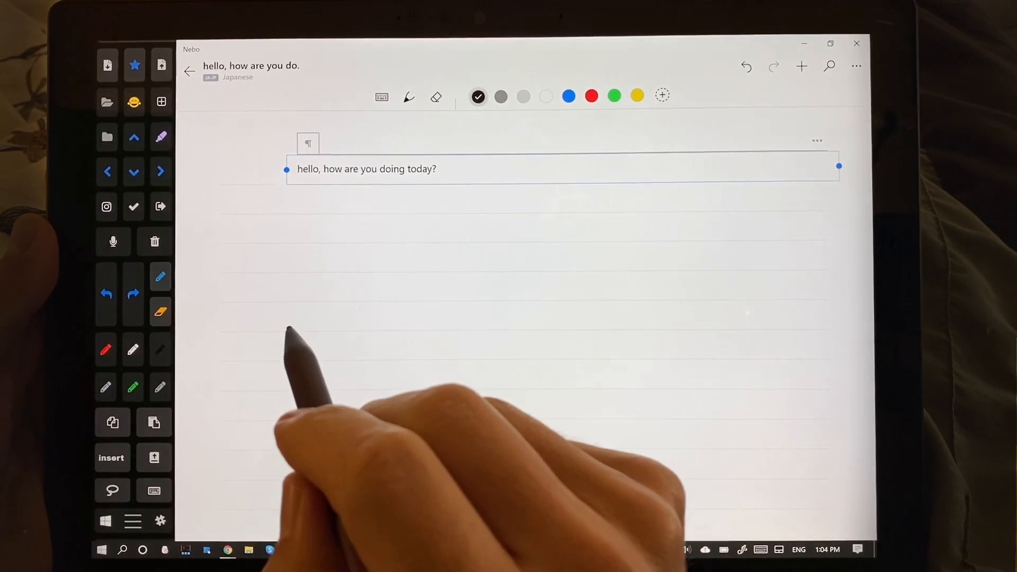
mouse_move(409, 189)
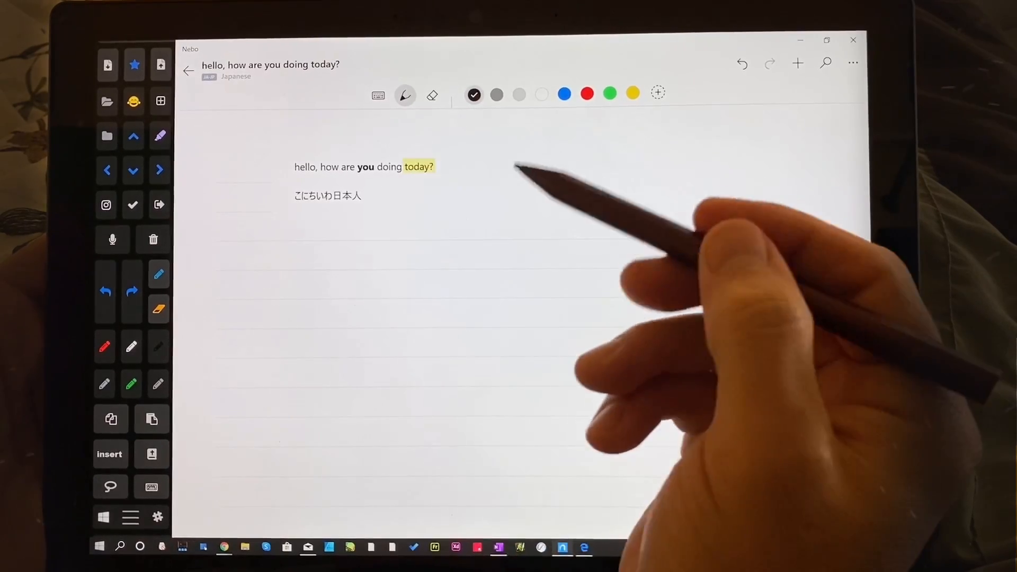
mouse_move(551, 156)
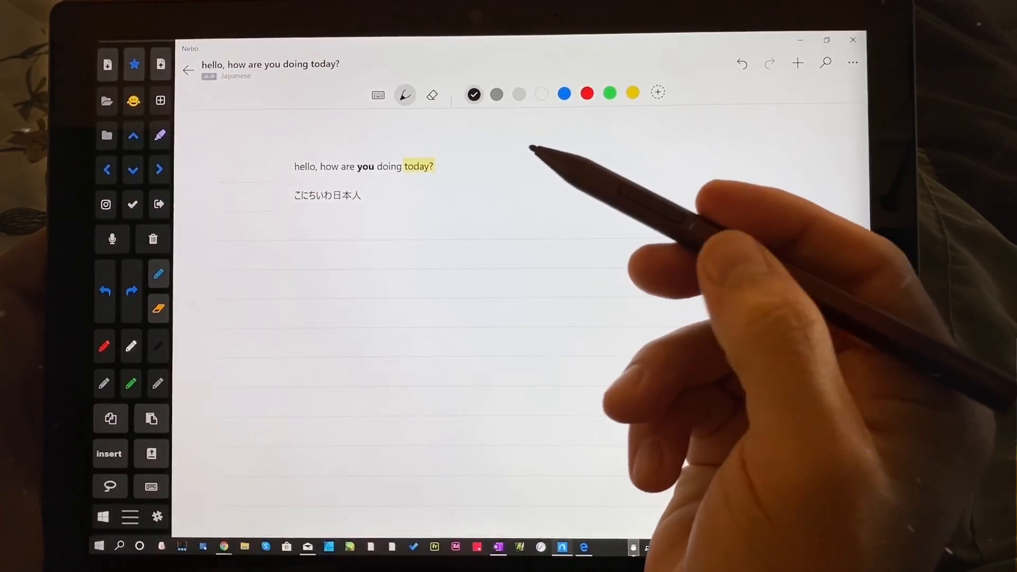
mouse_move(492, 143)
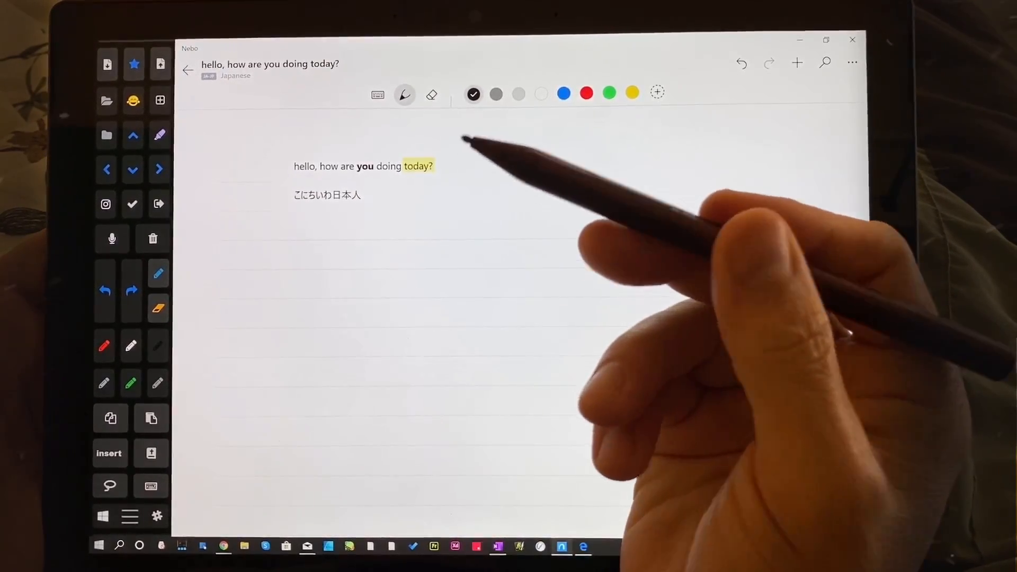
mouse_move(428, 207)
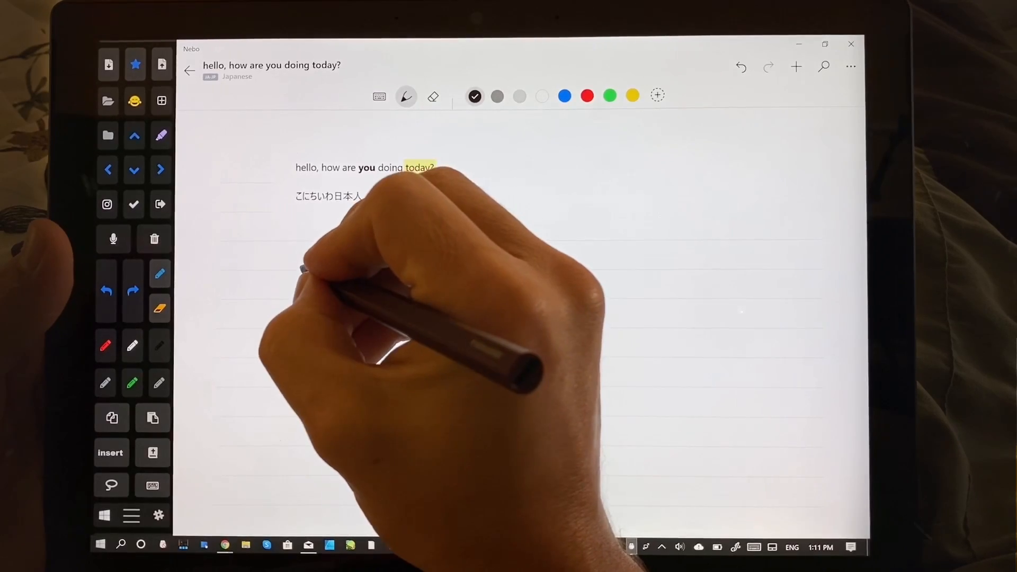
- Add a drawing block with a small square and a long bar filled light blue
click(798, 65)
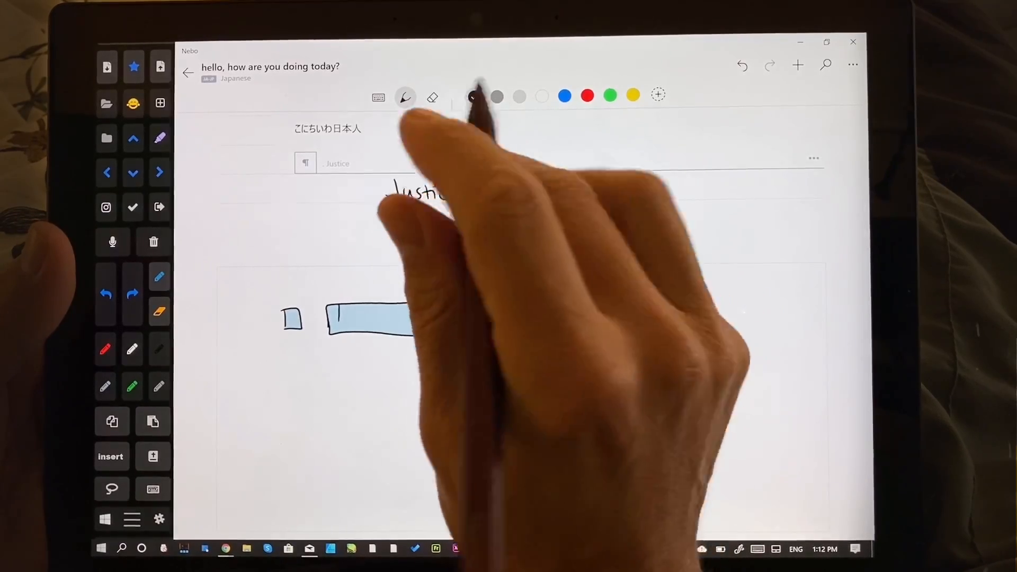
click(472, 95)
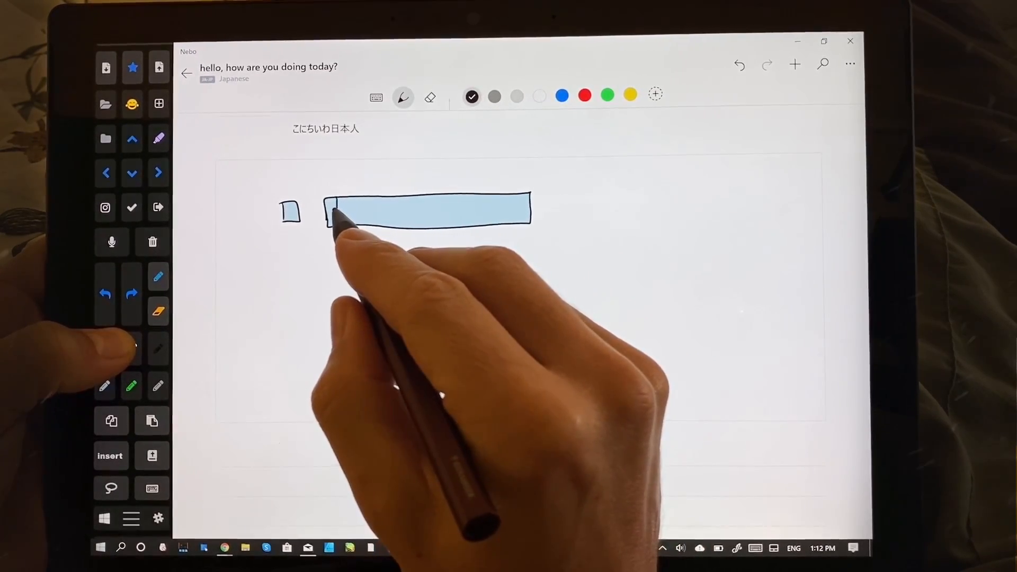
click(585, 95)
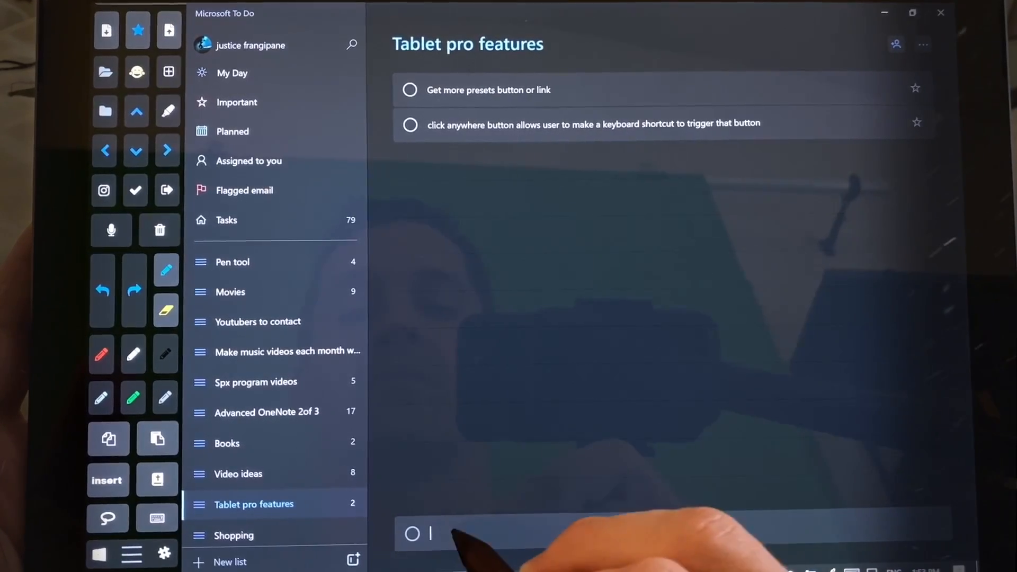
- Begin a new task starting with 'Su' in the Tablet pro features list
text(Su)
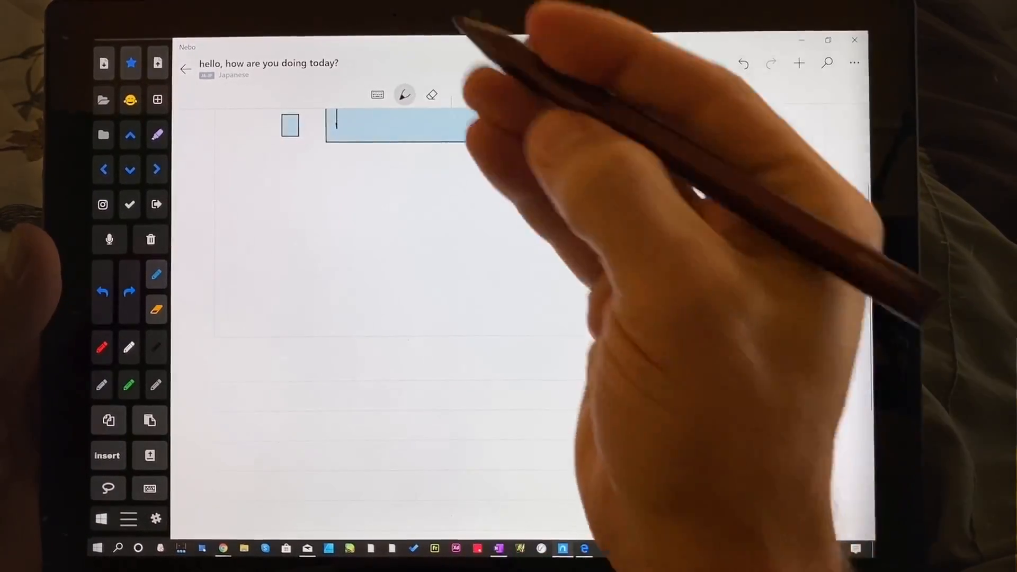
click(406, 96)
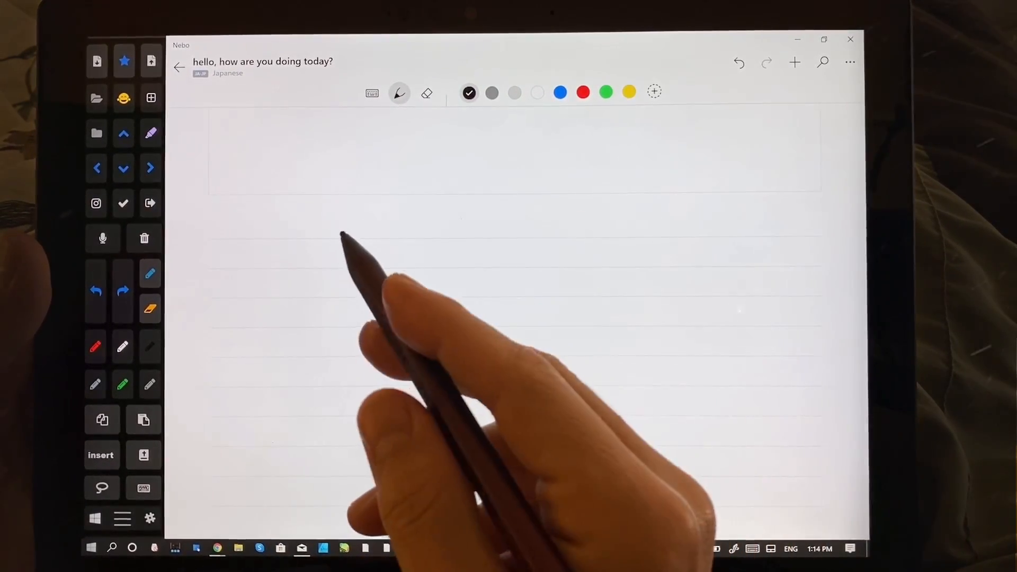
mouse_move(337, 233)
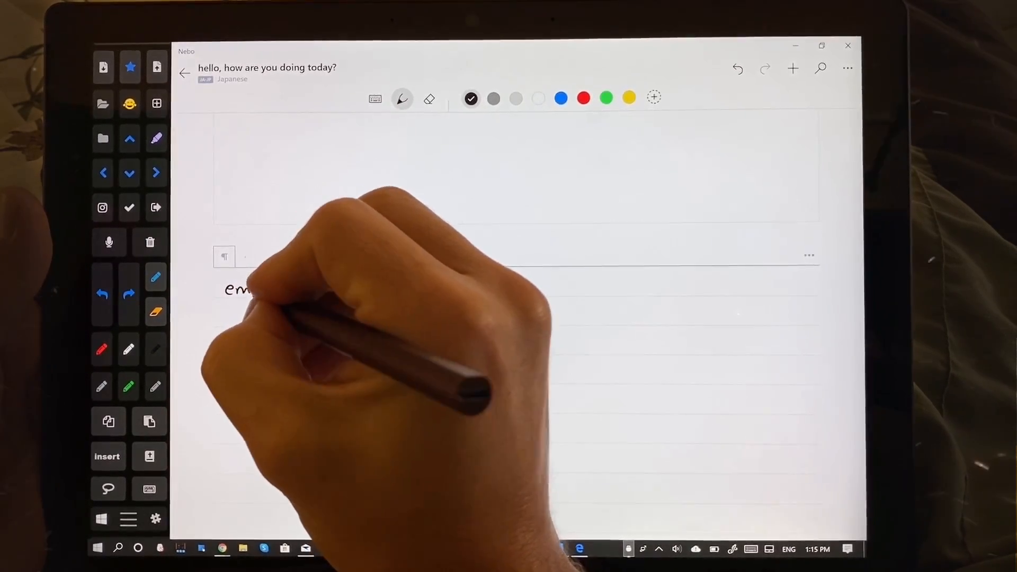
- Handwrite the 'sig' line in the new text block below 'eml'
text(Si)
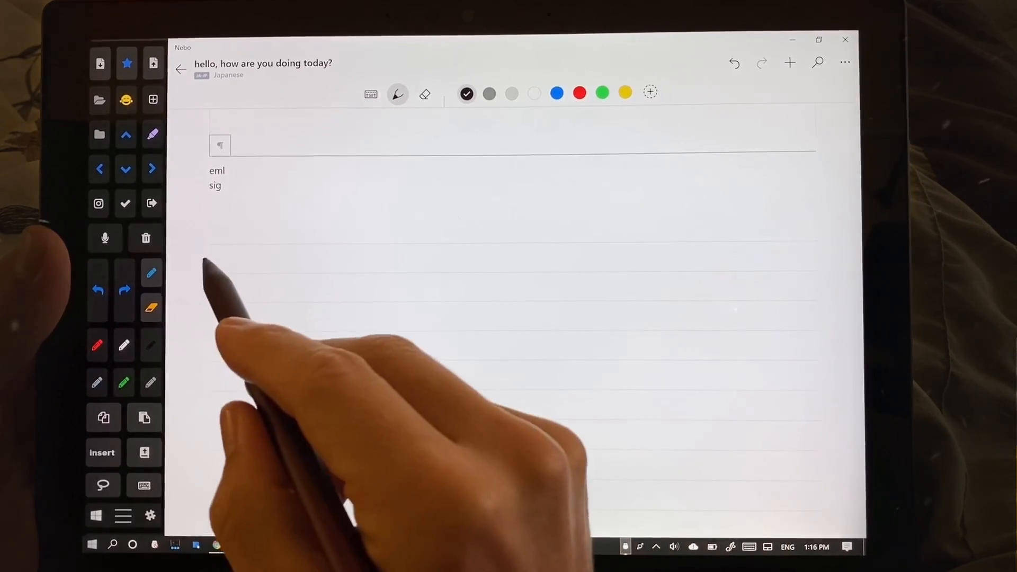
mouse_move(337, 305)
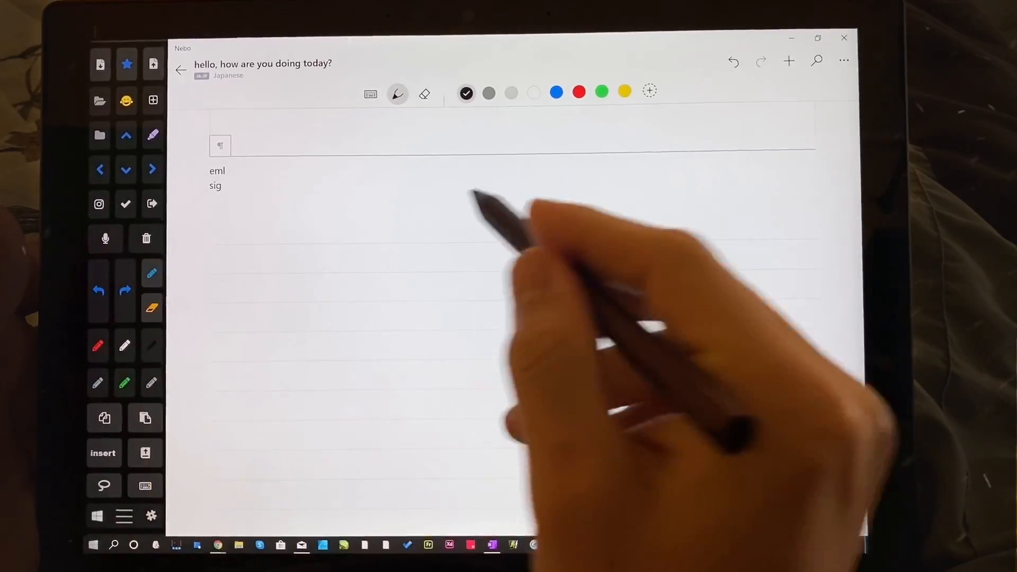
mouse_move(473, 279)
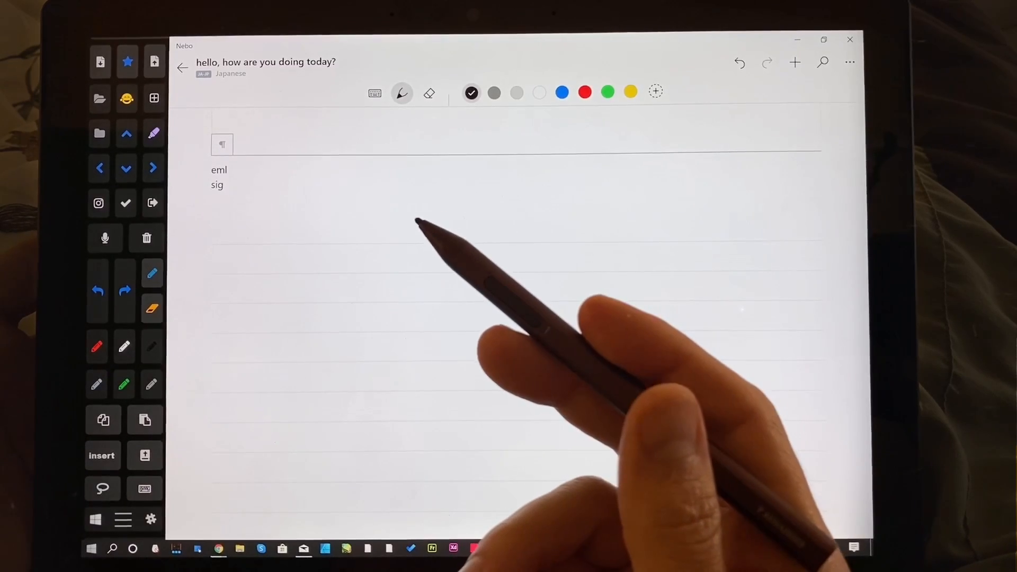
mouse_move(357, 305)
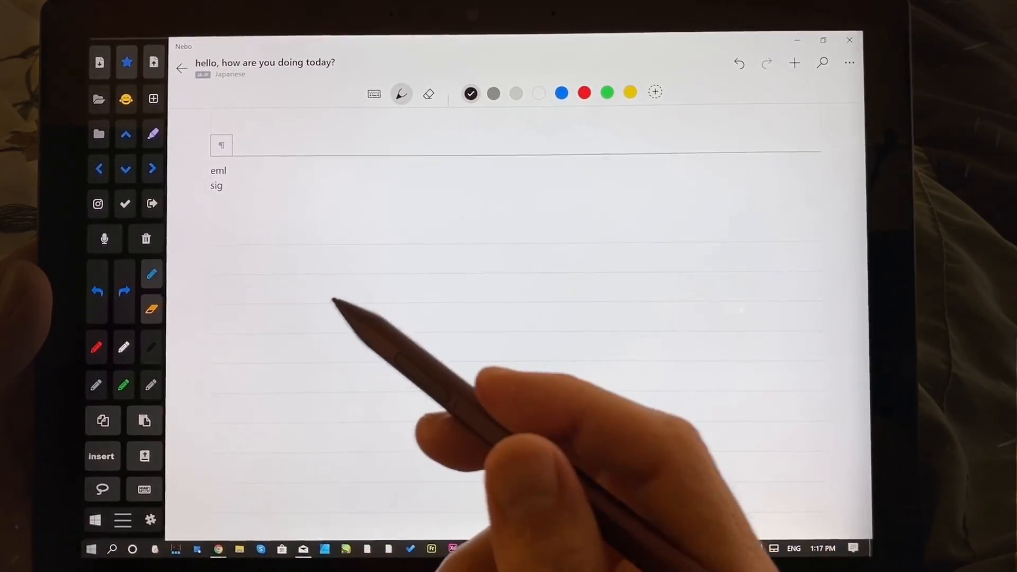
- Browse the Welcome 08-2019 and Japanese notebooks, then return to the greeting note
click(181, 68)
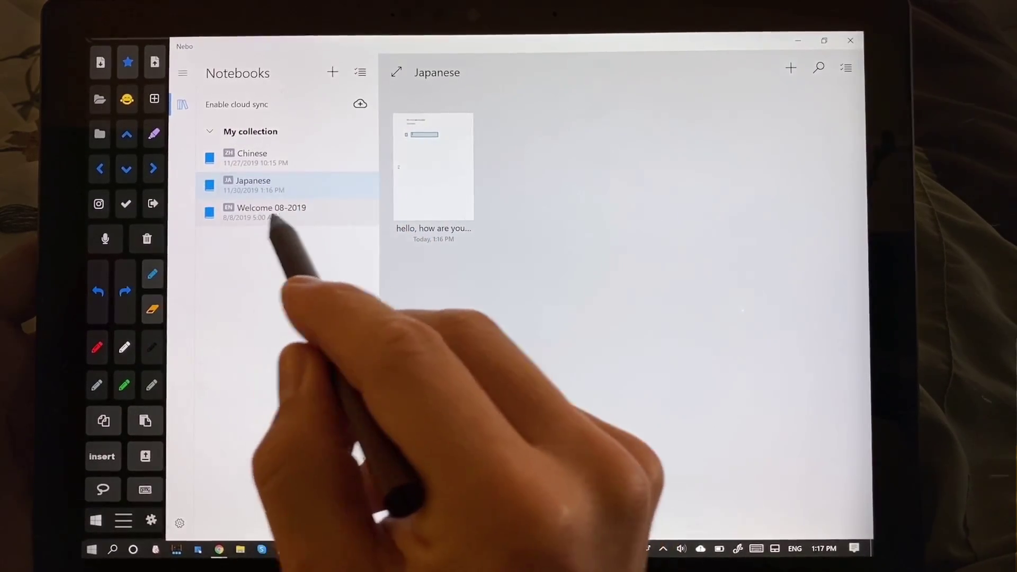
click(273, 212)
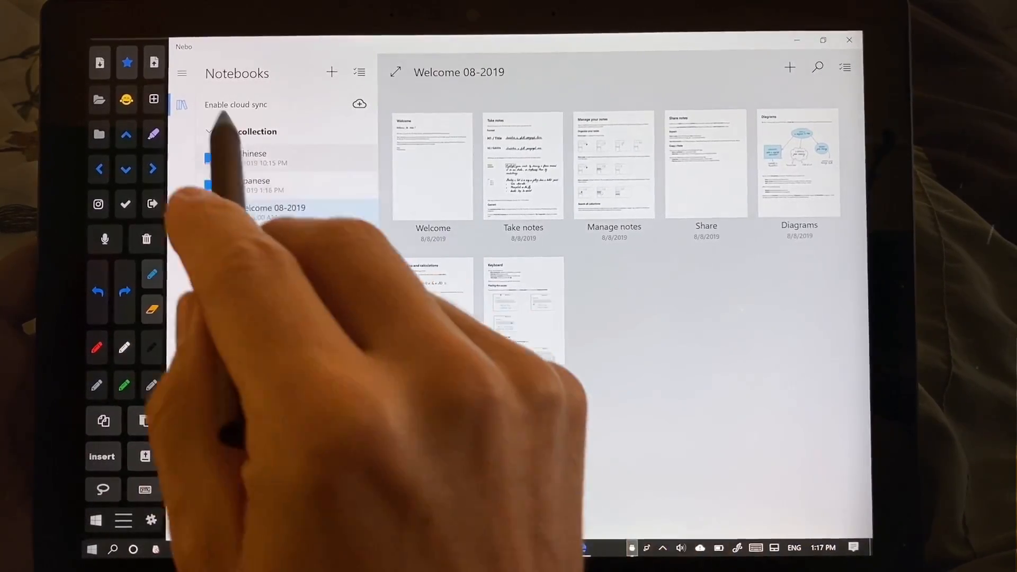
click(254, 184)
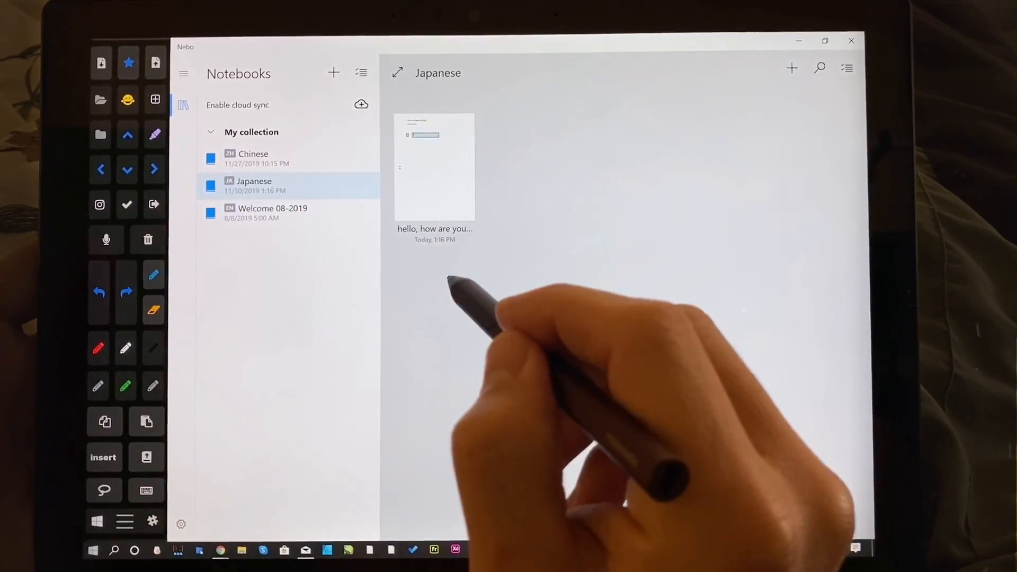
click(434, 168)
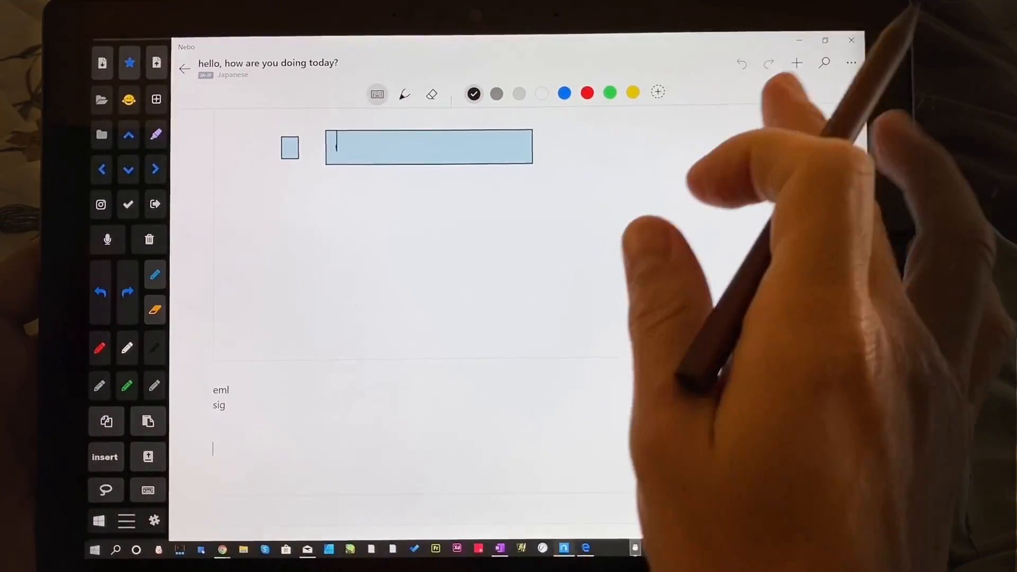
- Insert a math block below 'sig' for the equation 4 × 19 = 76
click(797, 62)
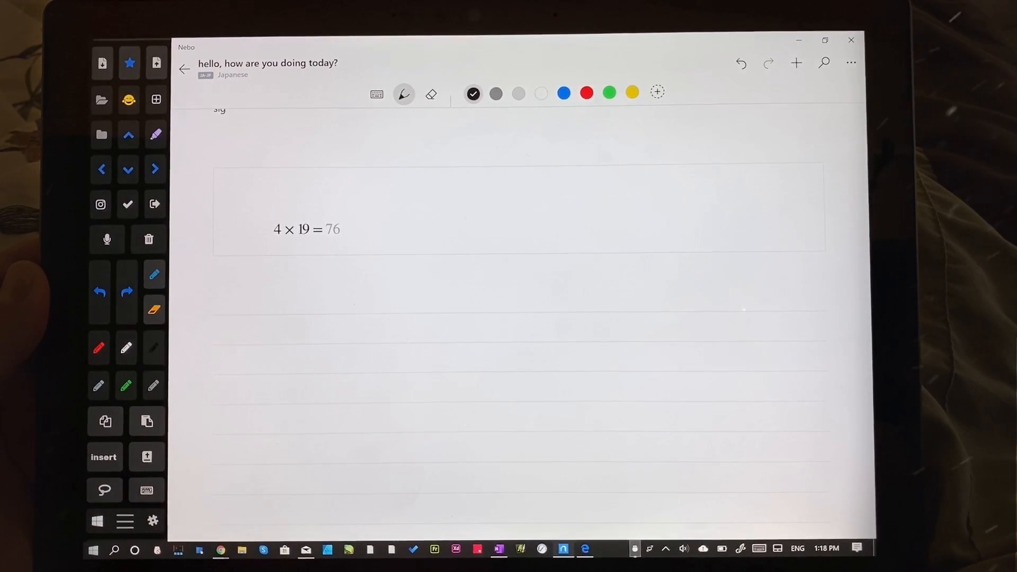
mouse_move(363, 292)
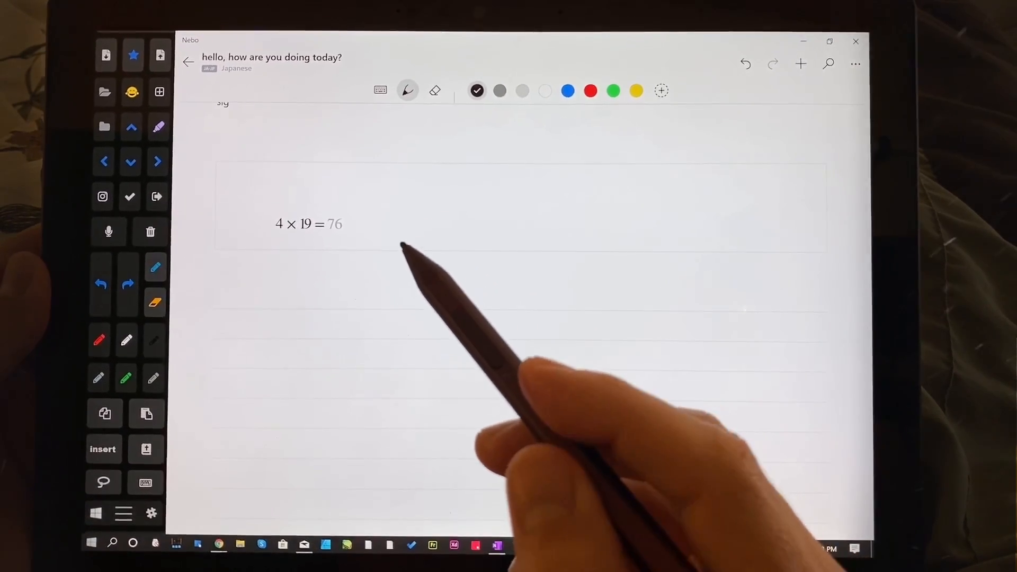
mouse_move(473, 220)
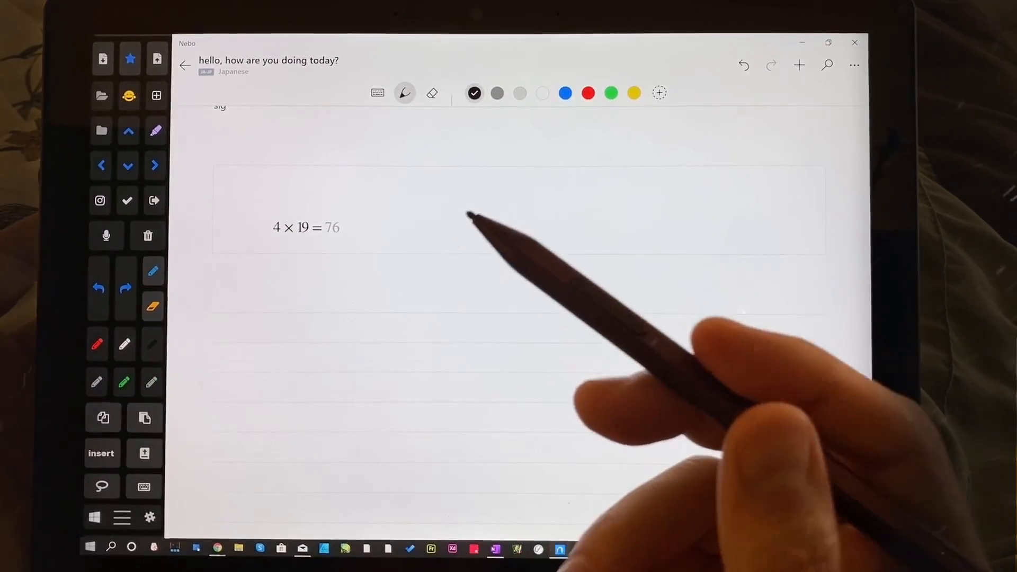
mouse_move(492, 195)
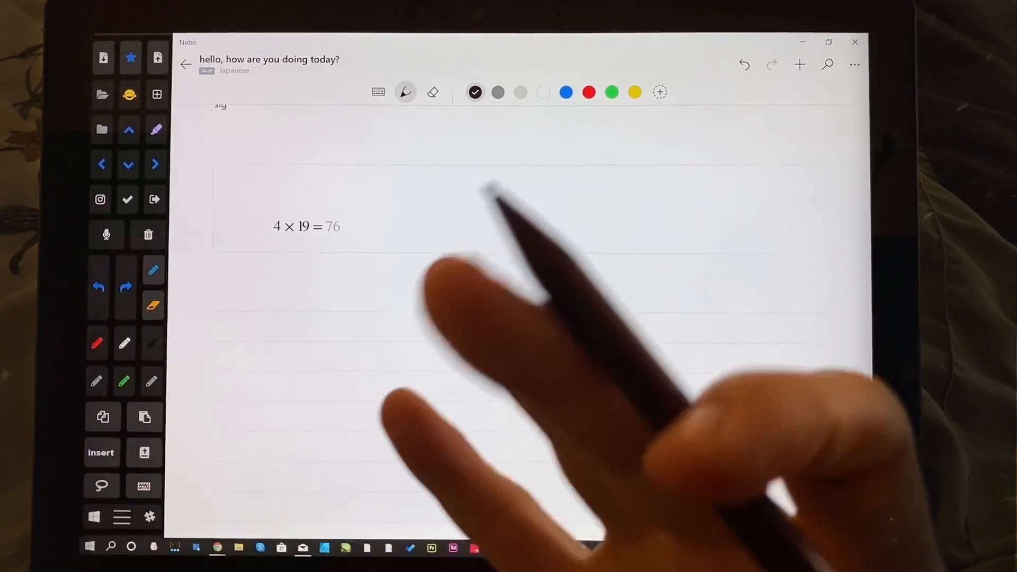